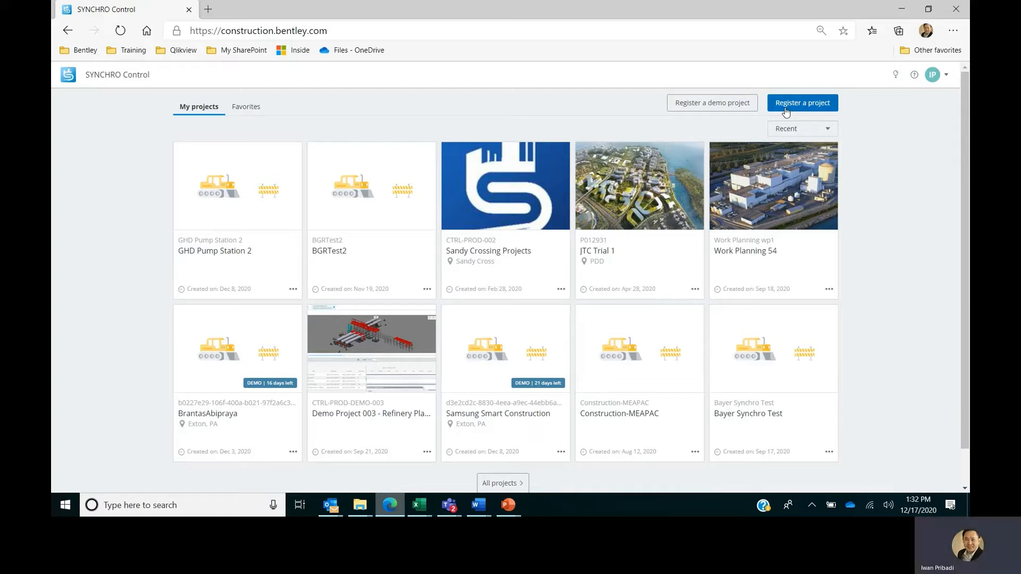
mouse_move(769, 113)
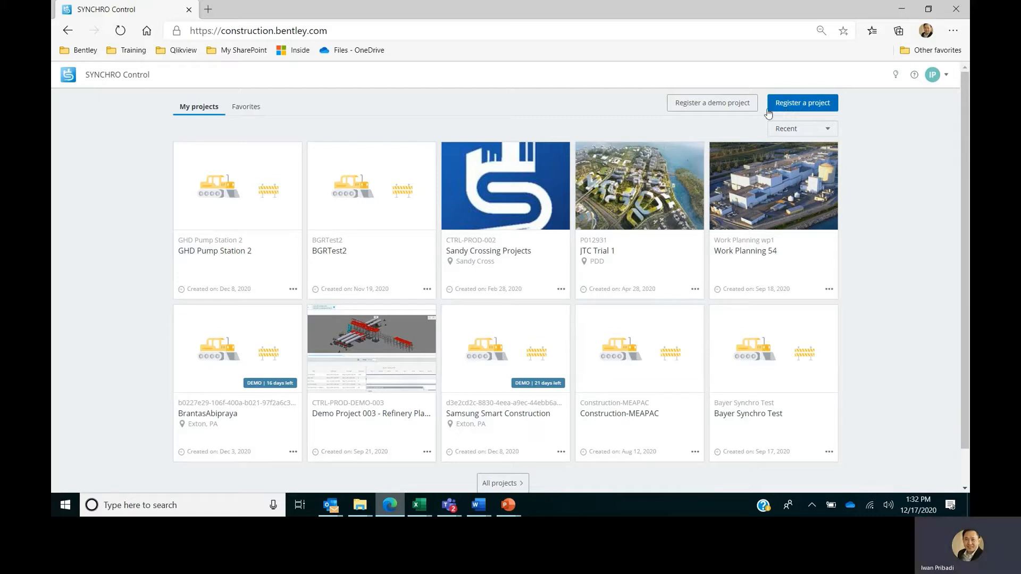
mouse_move(711, 103)
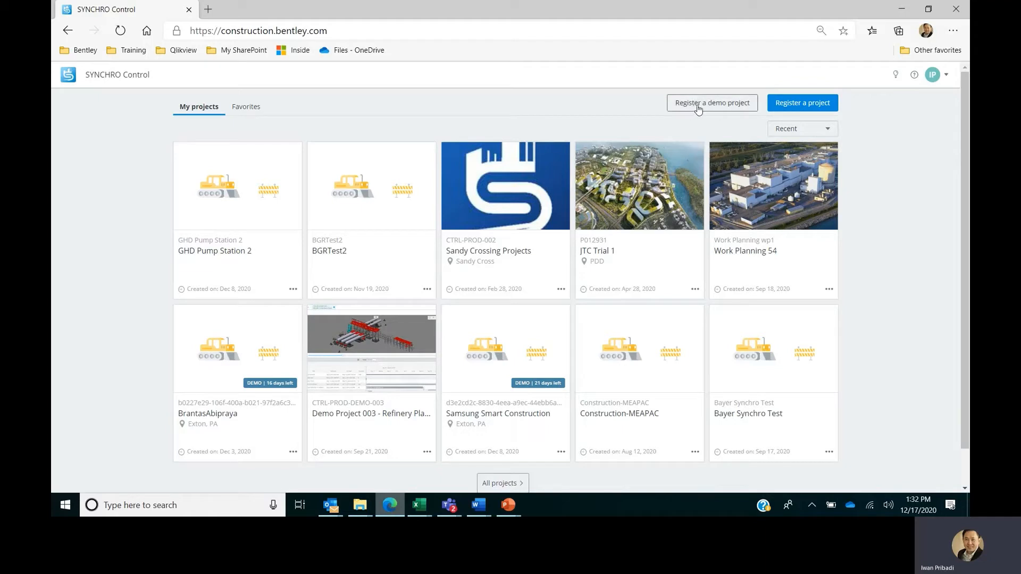
mouse_move(675, 125)
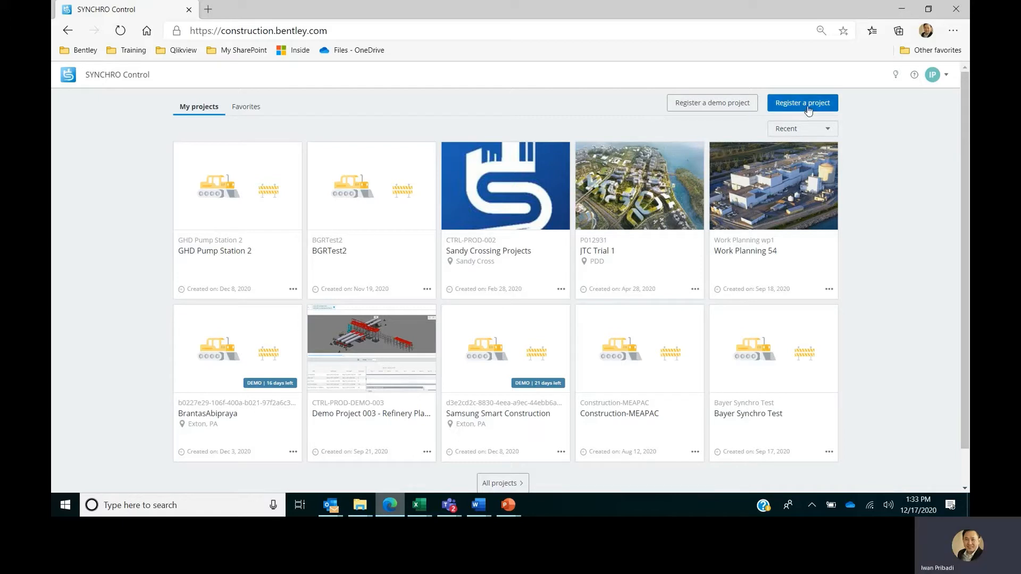
Step: Start registering a new project from the My projects page
click(801, 103)
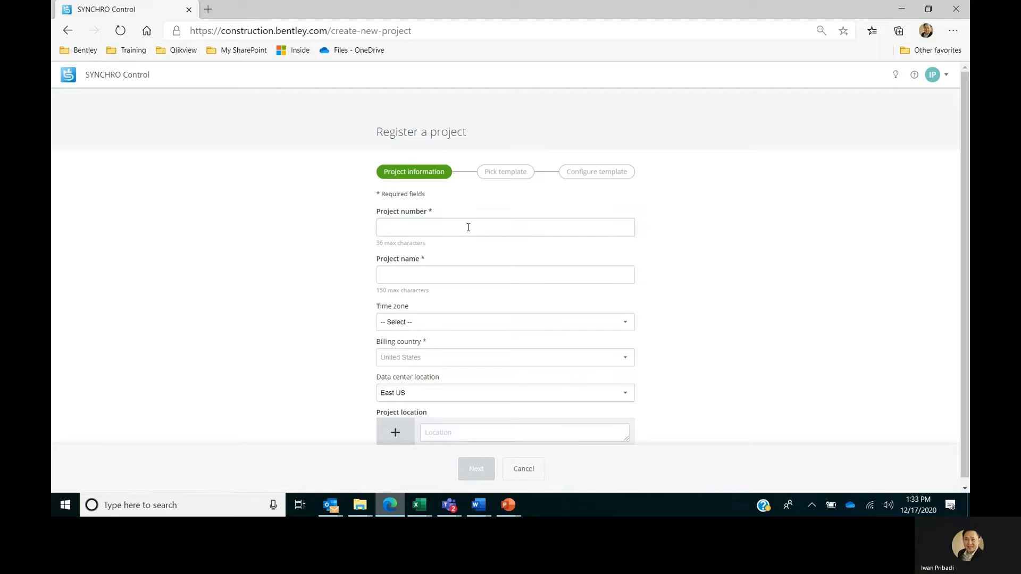
Step: Enter number 'Project no. 1', name 'Demonstrator', and Eastern Time (US & Canada) time zone
text(Project no. 1)
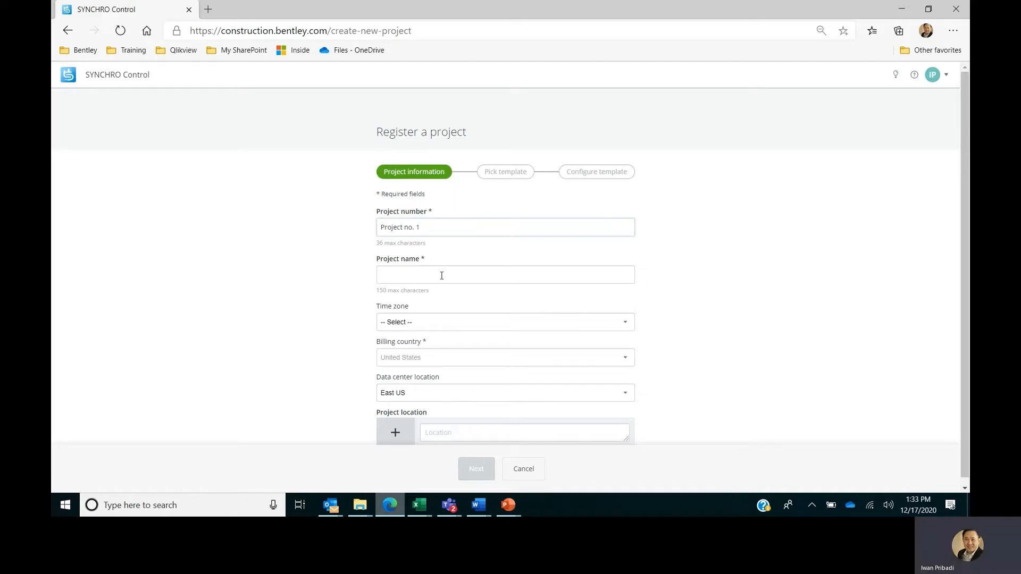
text(Demonstrator)
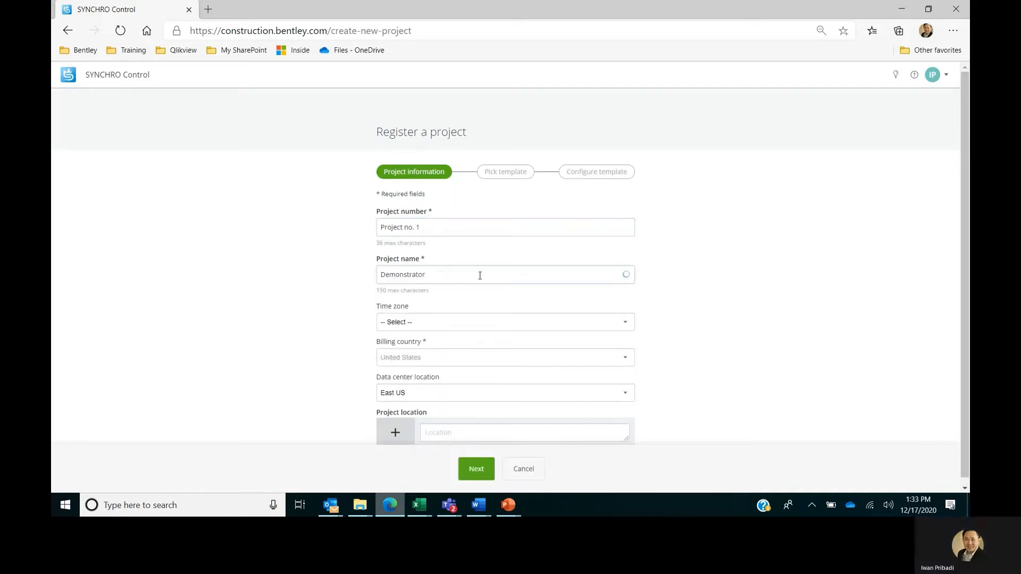
click(505, 322)
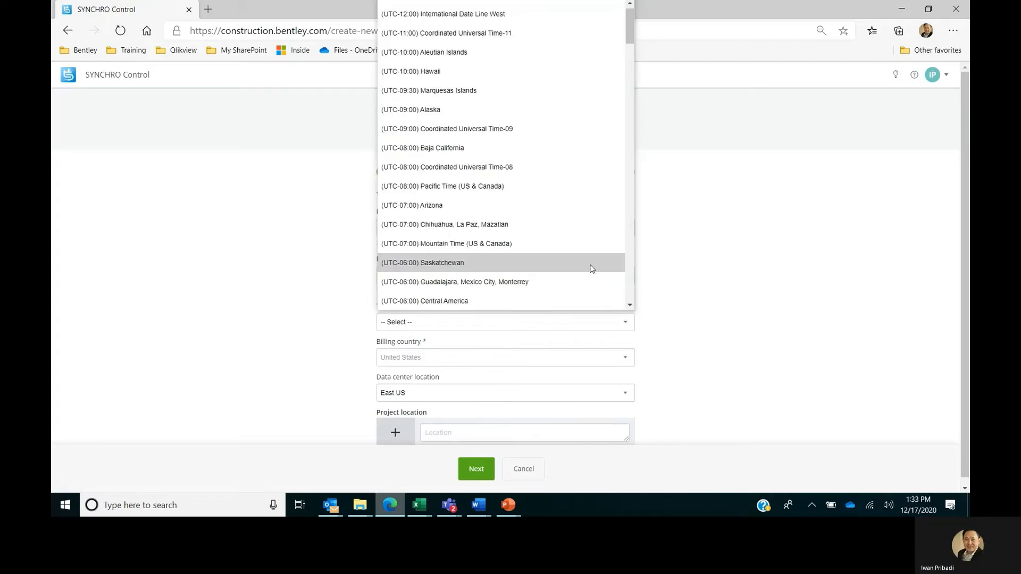
scroll(down, 3)
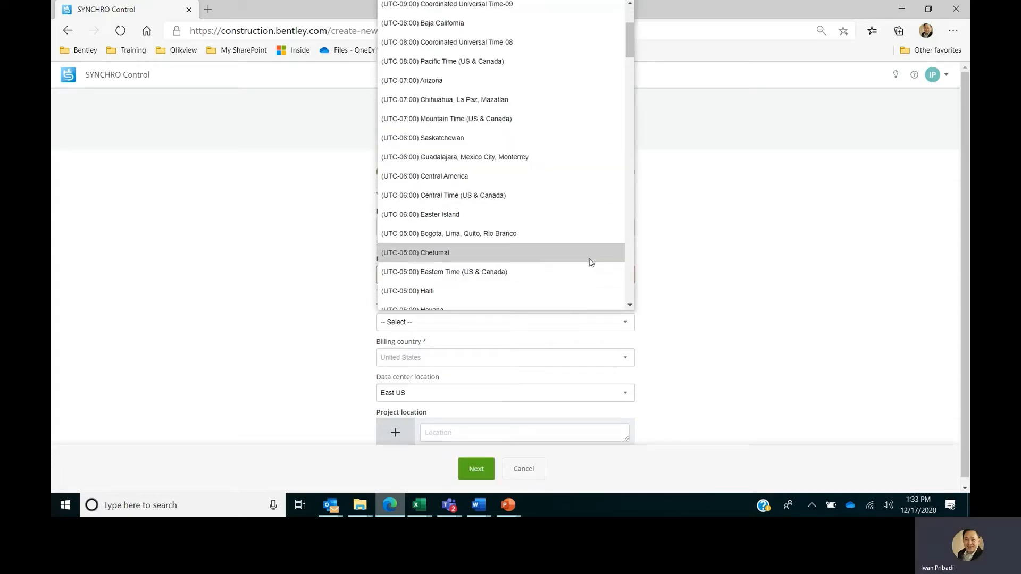
click(444, 271)
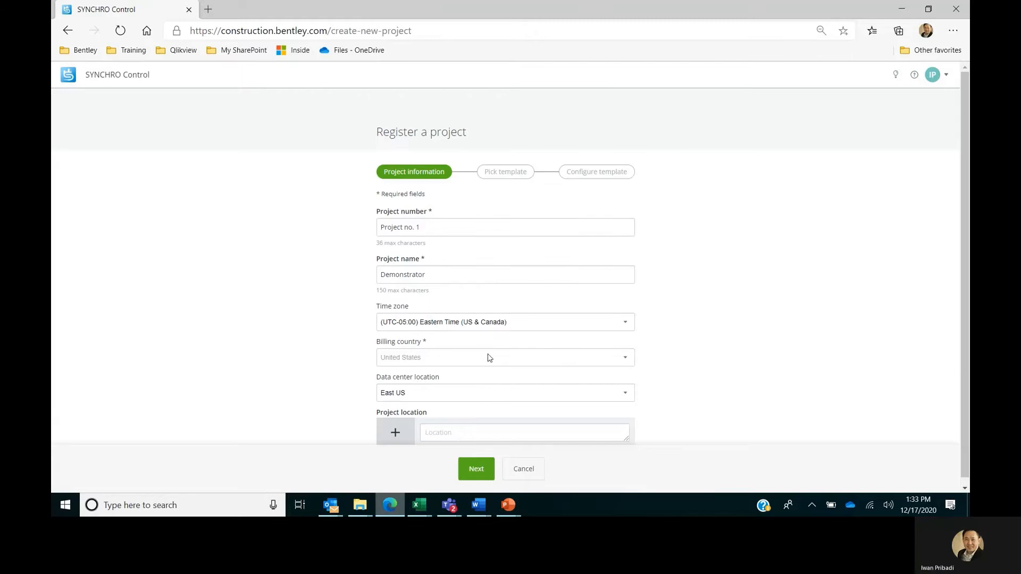
Step: Keep East US as the data center and begin setting the project location
click(622, 392)
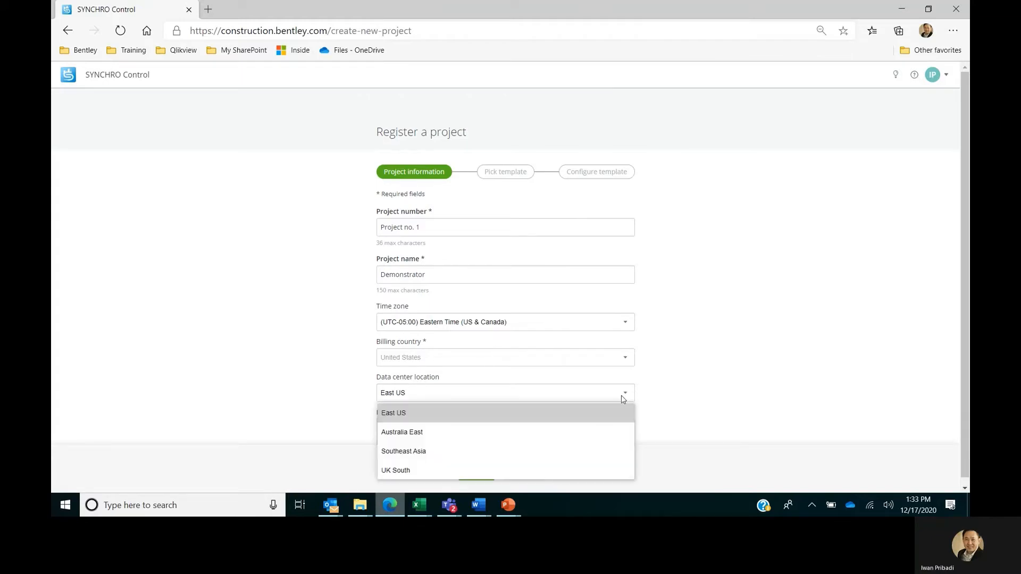
click(393, 412)
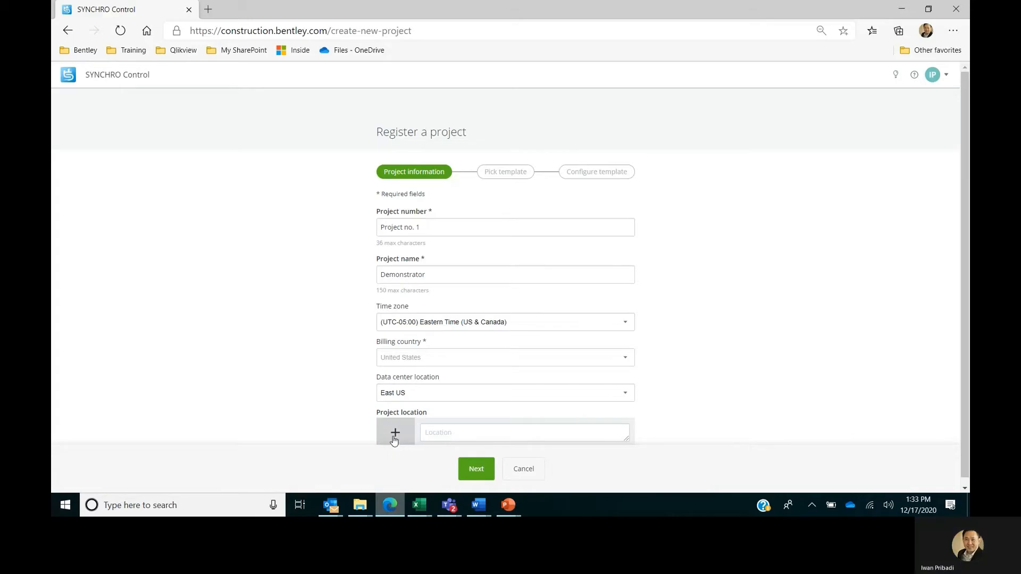
click(395, 432)
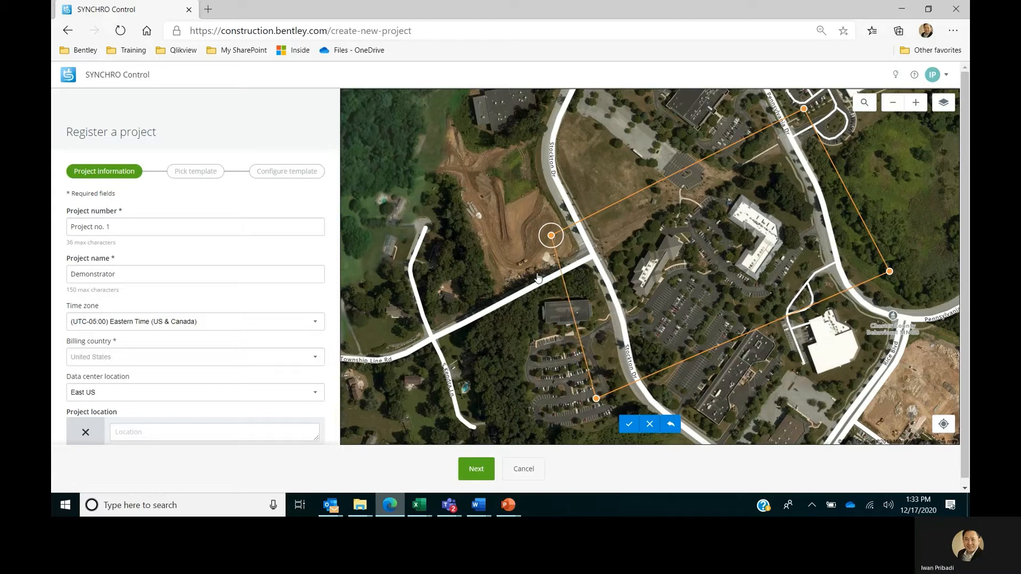
Step: Accept the site polygon drawn on the satellite map as the project location
click(629, 424)
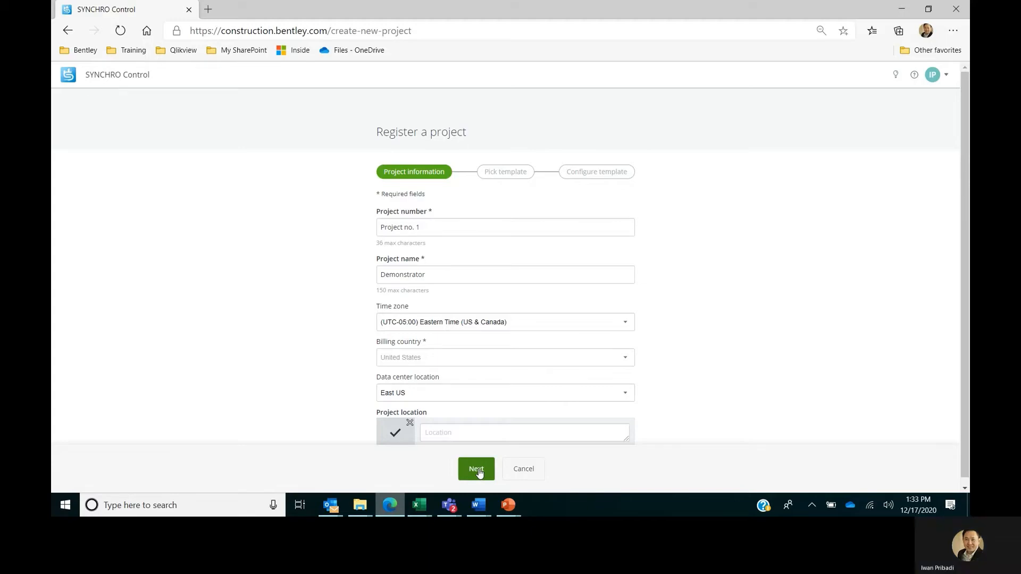
Step: Register Demonstrator using the Standard construction template, keeping all copy options checked
click(476, 469)
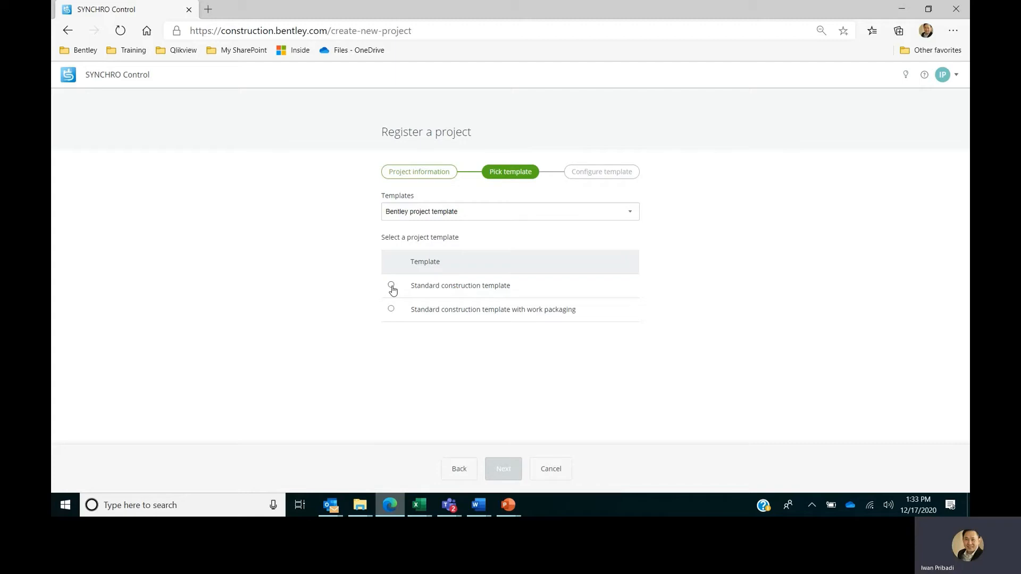
click(391, 285)
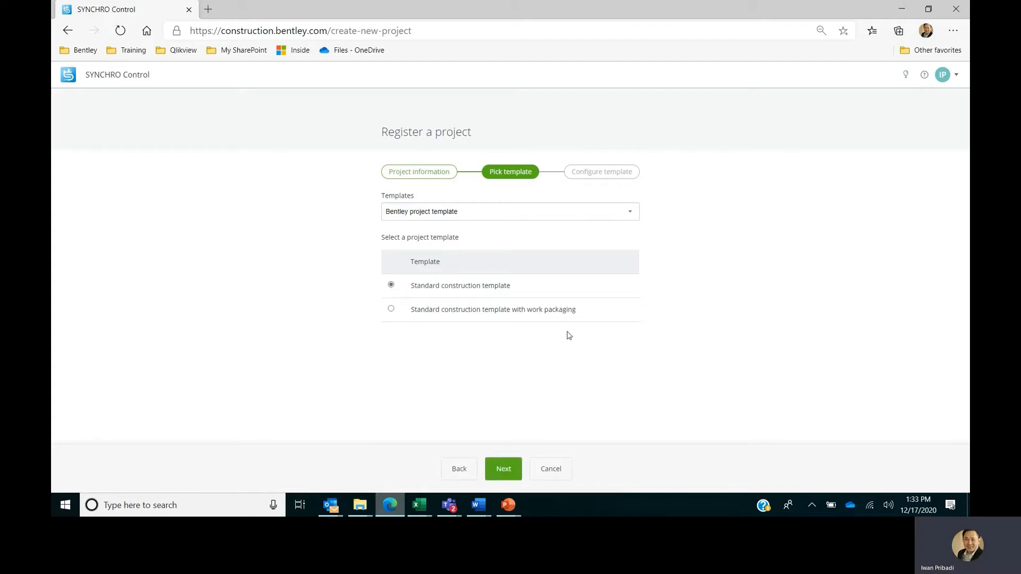
mouse_move(504, 468)
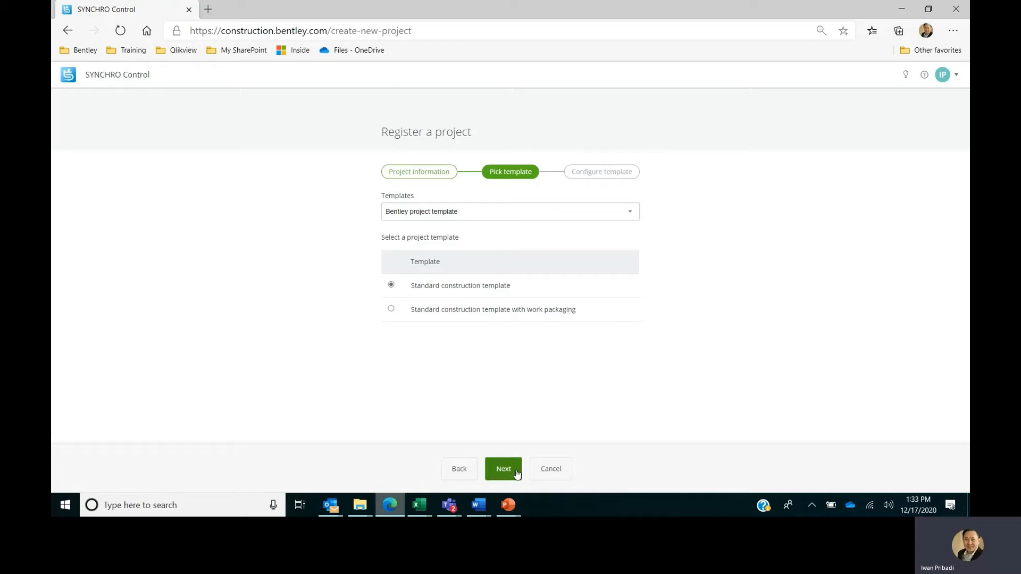
click(503, 468)
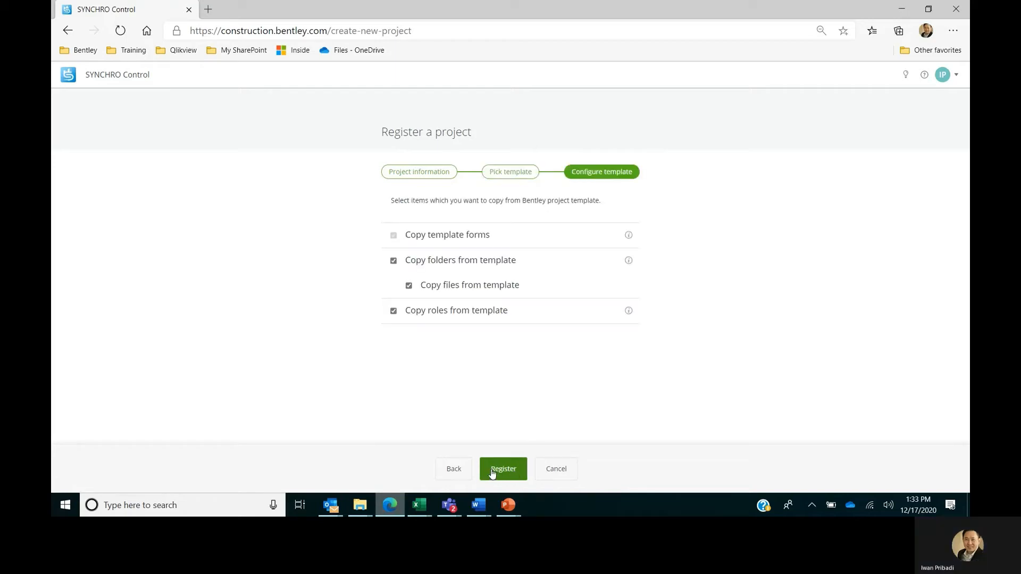
click(502, 470)
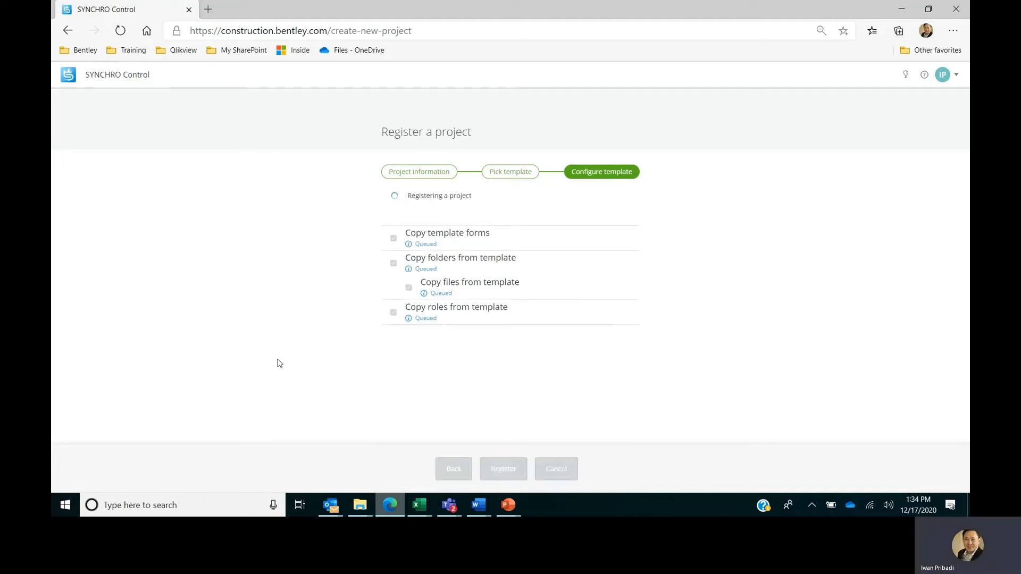
mouse_move(317, 406)
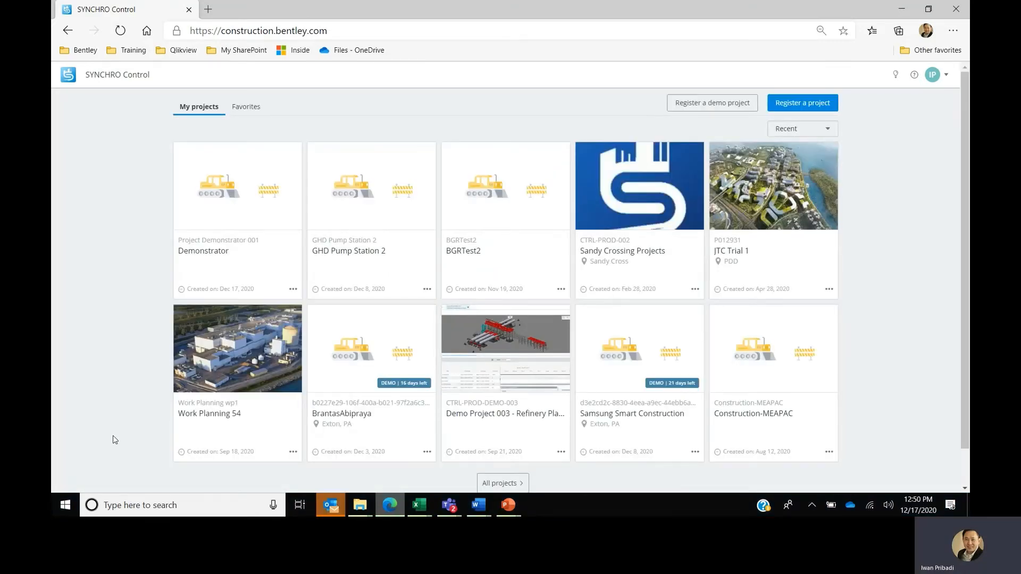
mouse_move(179, 215)
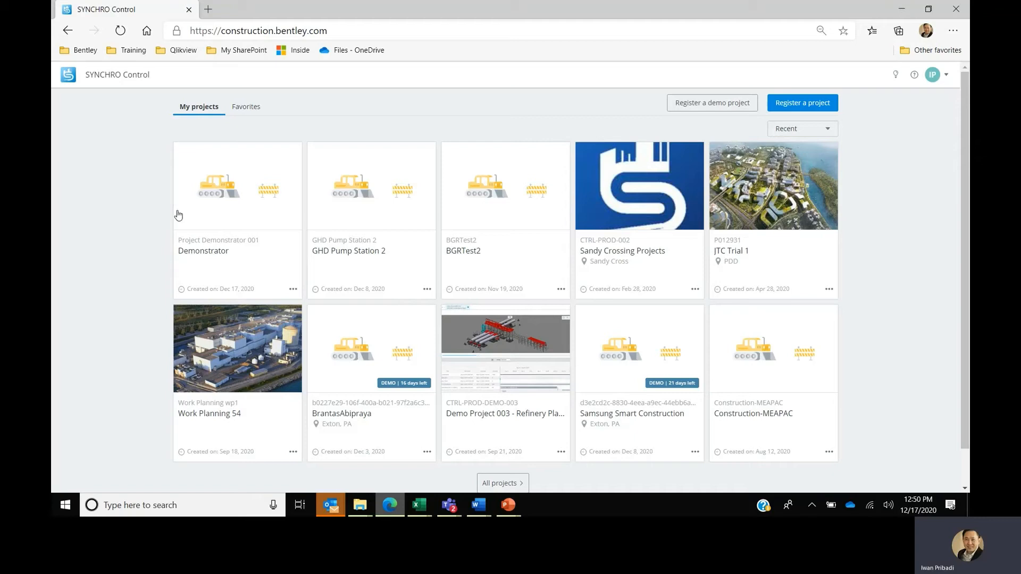
mouse_move(216, 130)
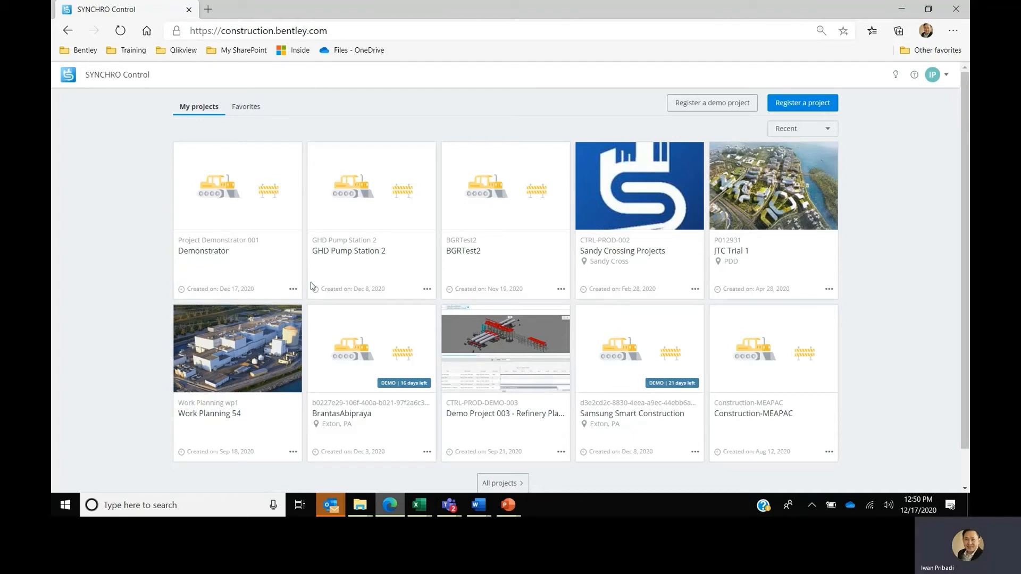
mouse_move(255, 247)
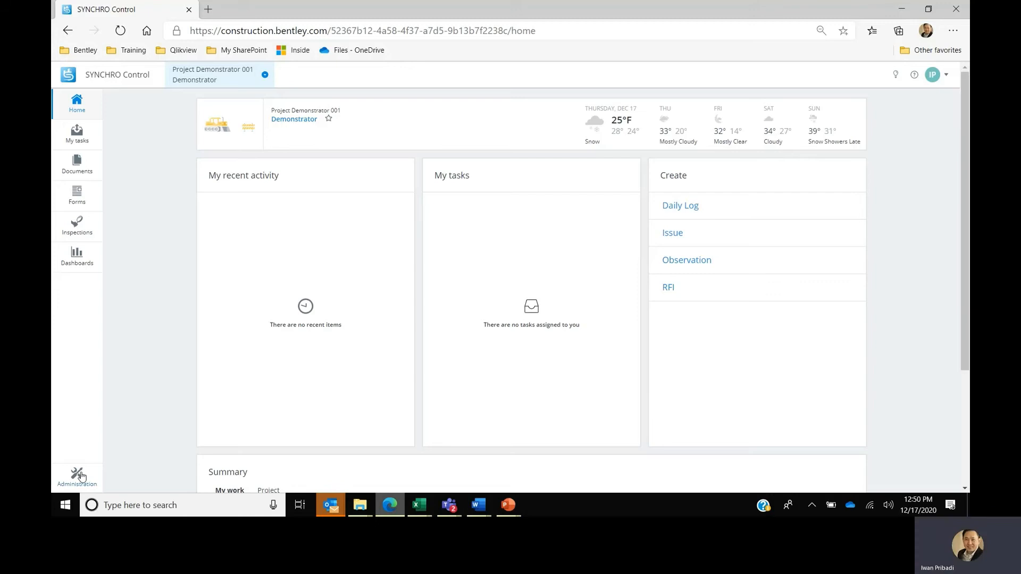
Step: Open Manage your team, review the Admin, Contributor and Project Manager roles, and open Add users
click(76, 475)
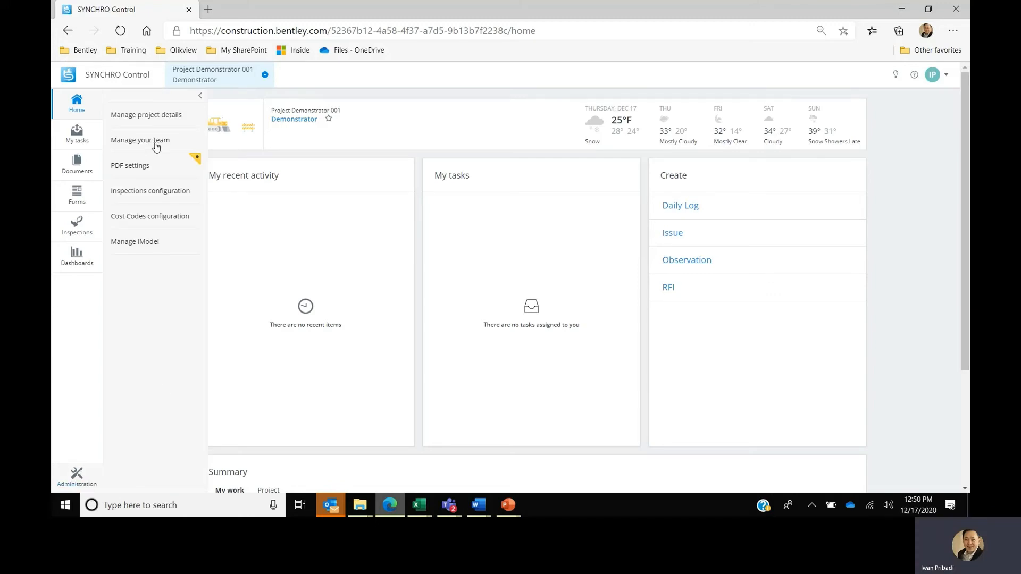
click(140, 140)
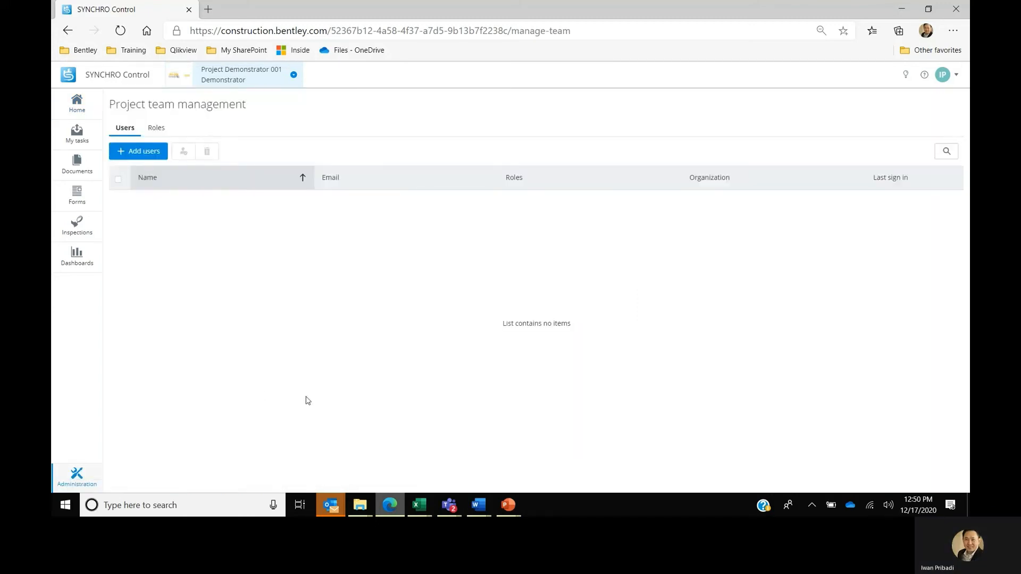
mouse_move(157, 127)
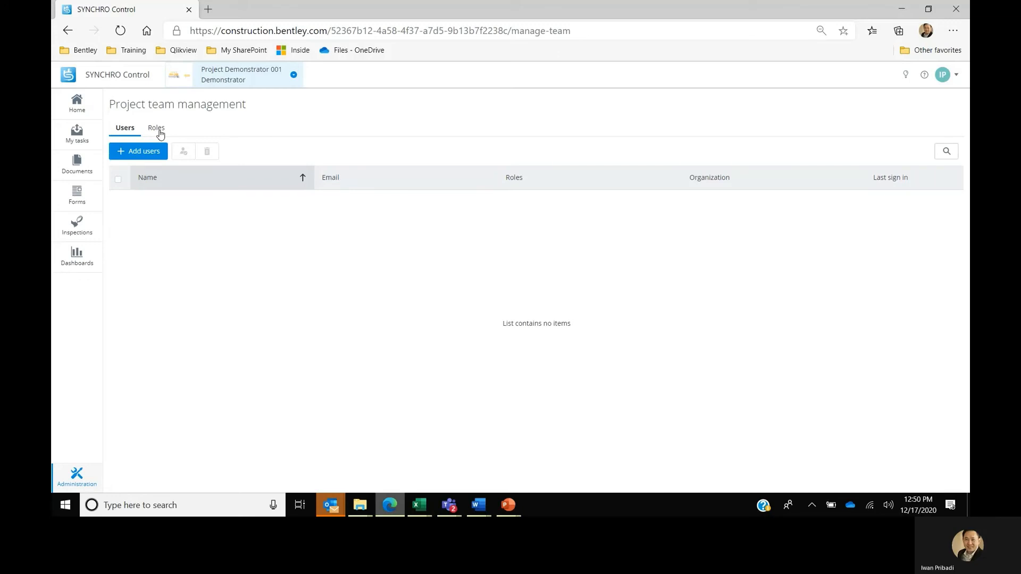
click(156, 127)
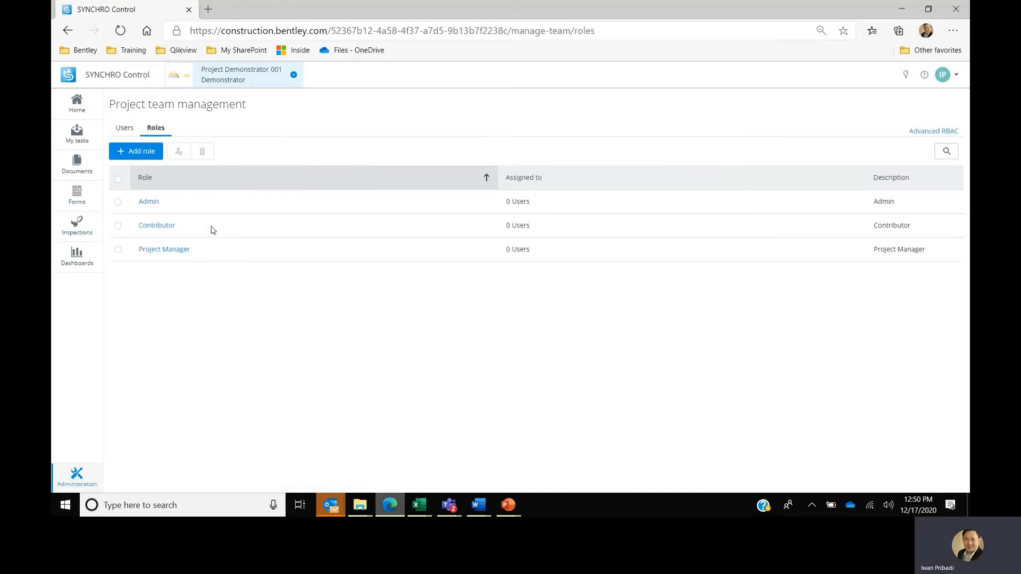
mouse_move(131, 199)
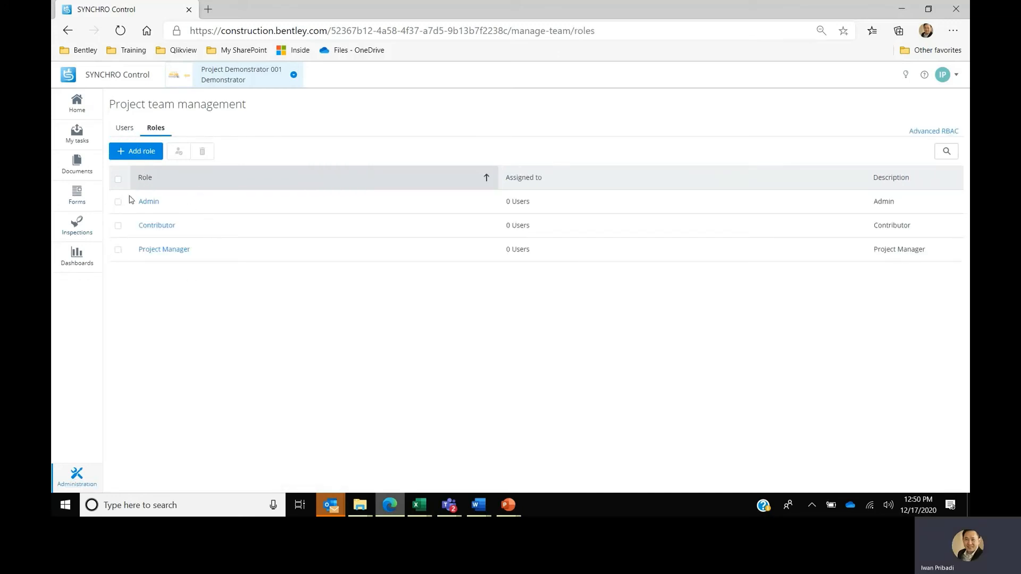
mouse_move(155, 155)
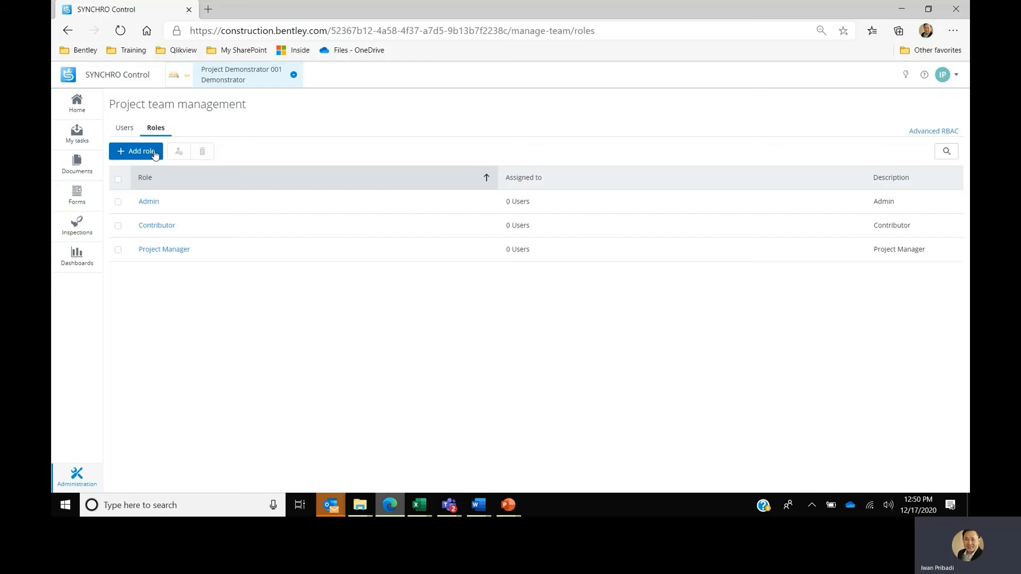
mouse_move(124, 127)
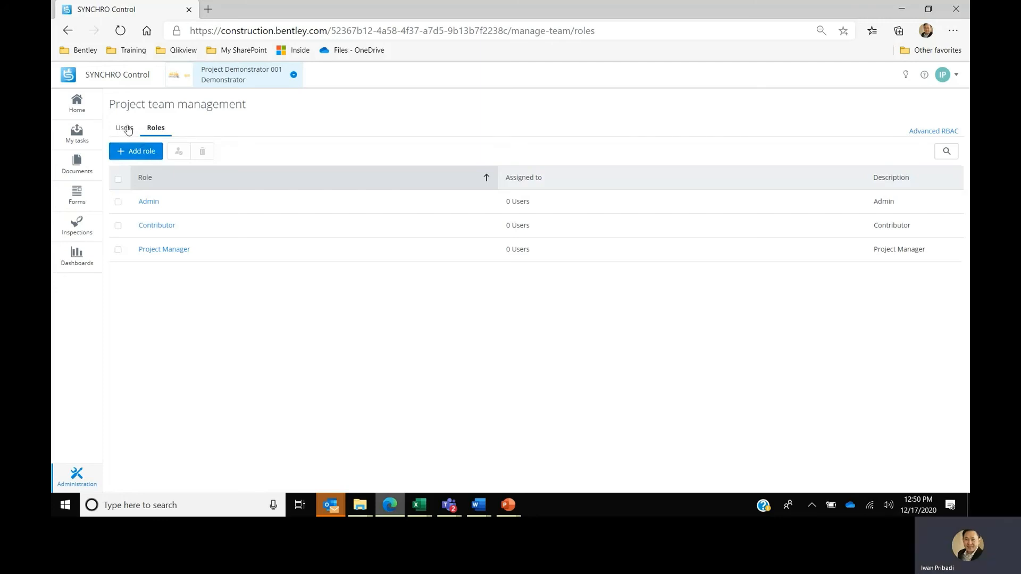
click(124, 128)
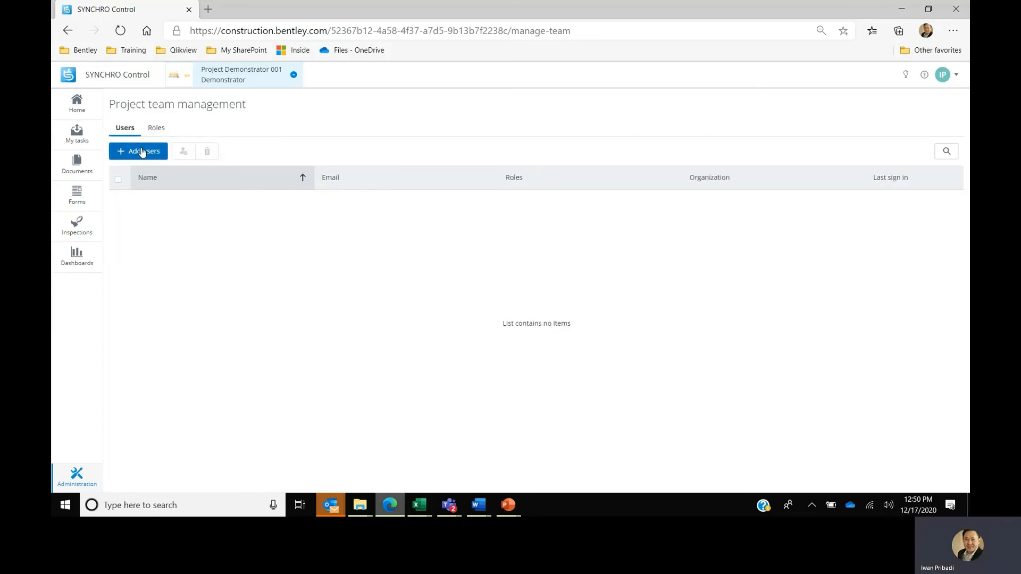
click(139, 151)
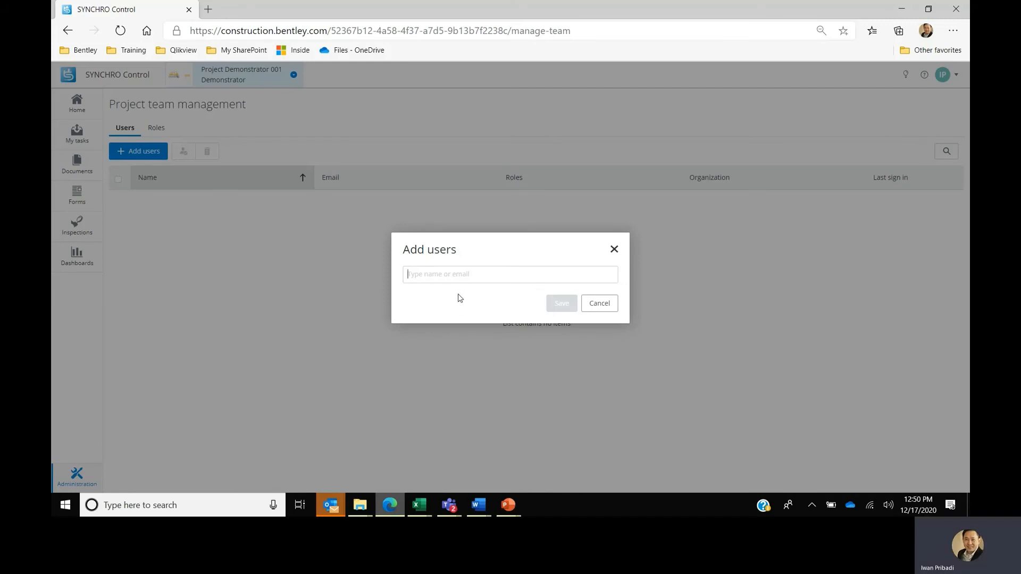
text(manoj.jamm)
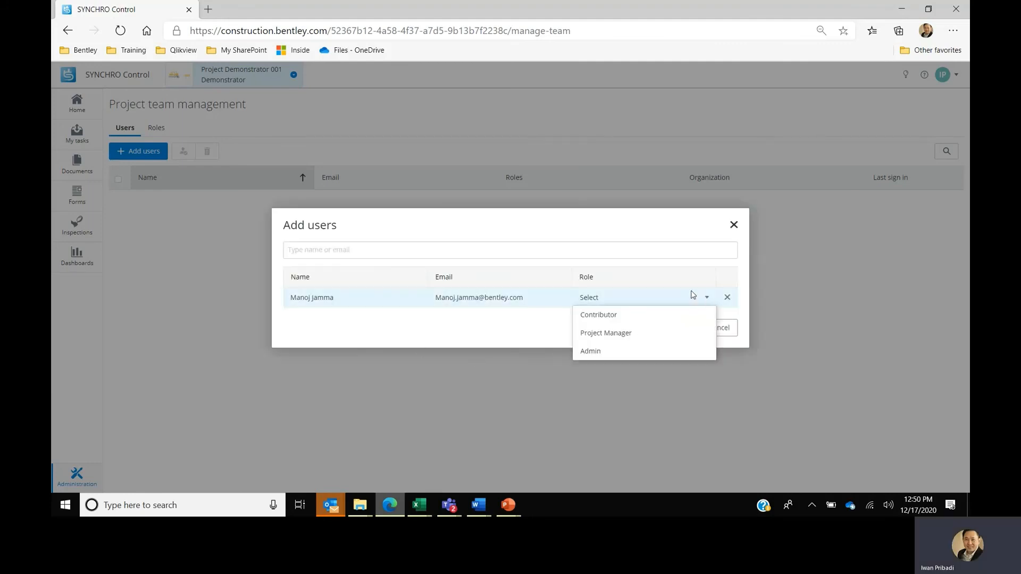
click(590, 351)
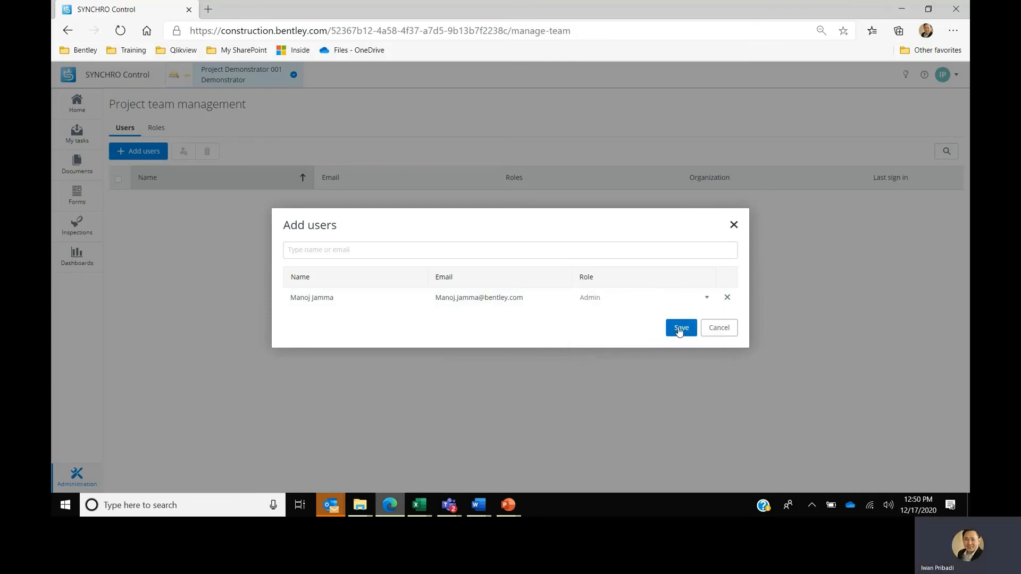
click(680, 328)
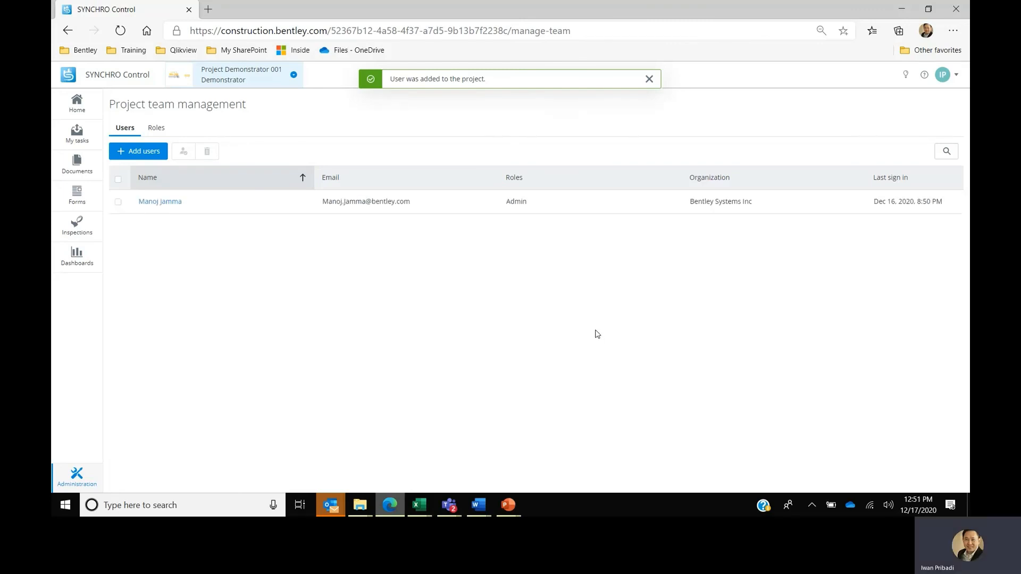
mouse_move(193, 289)
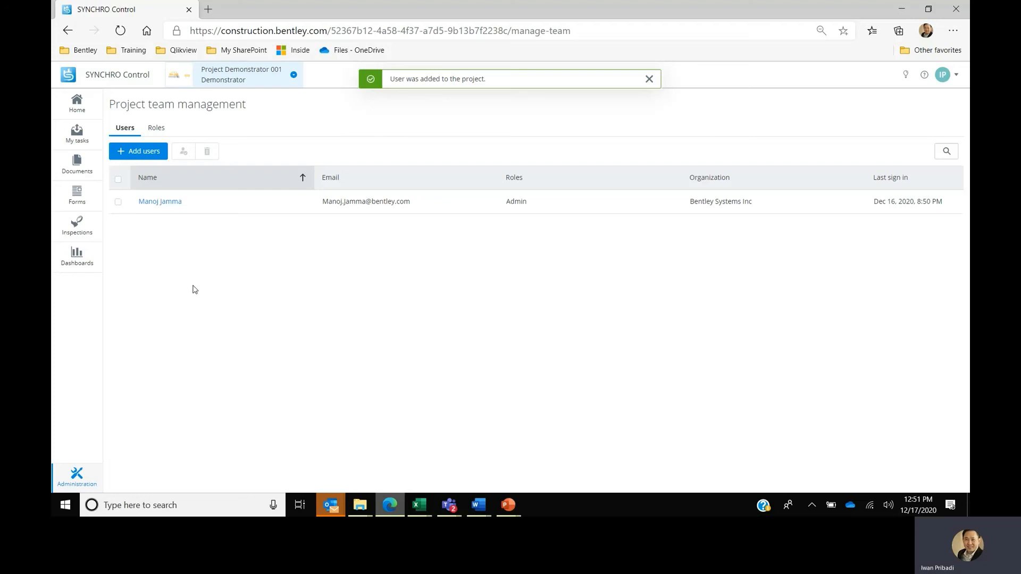
click(649, 78)
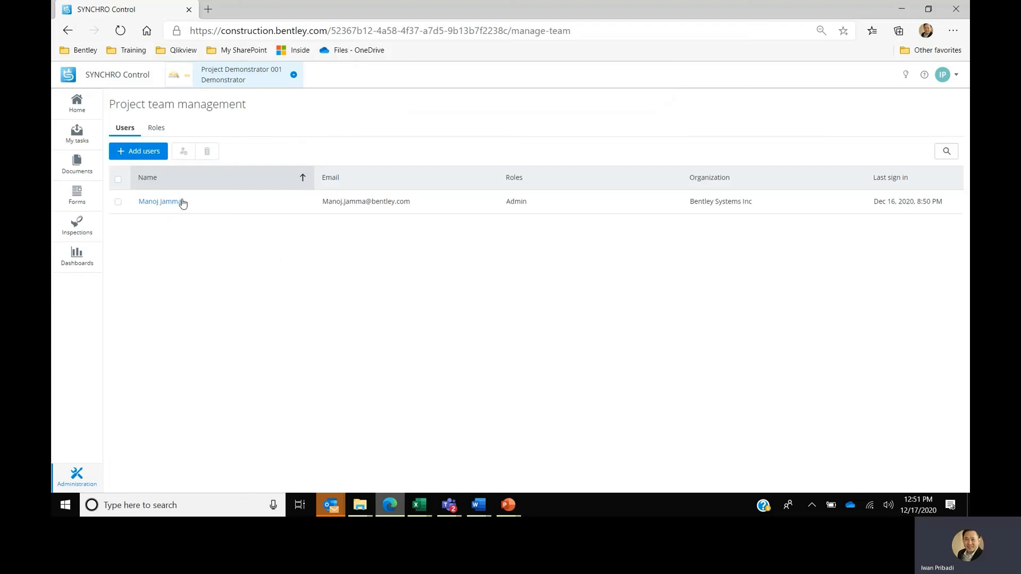
mouse_move(186, 209)
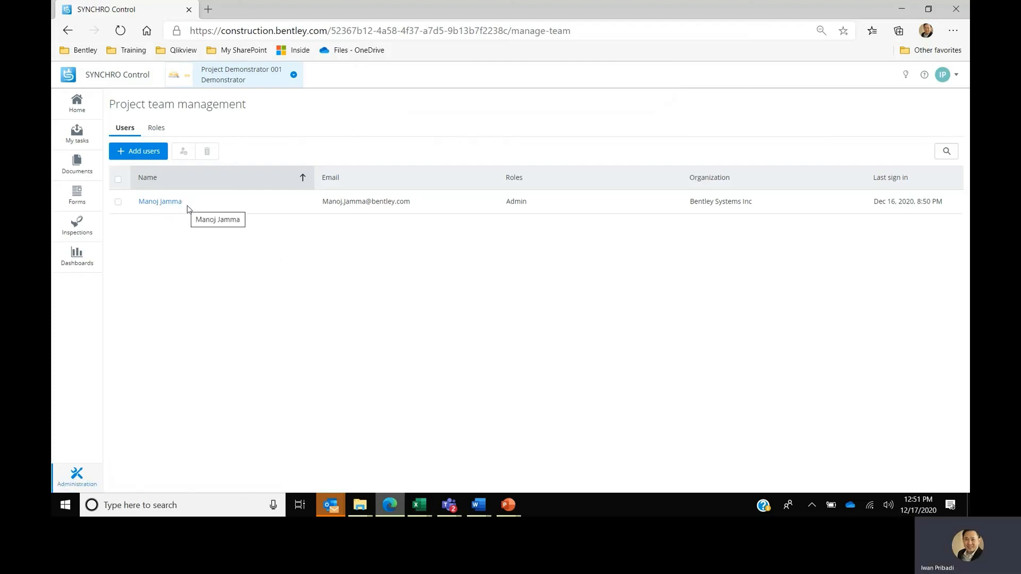